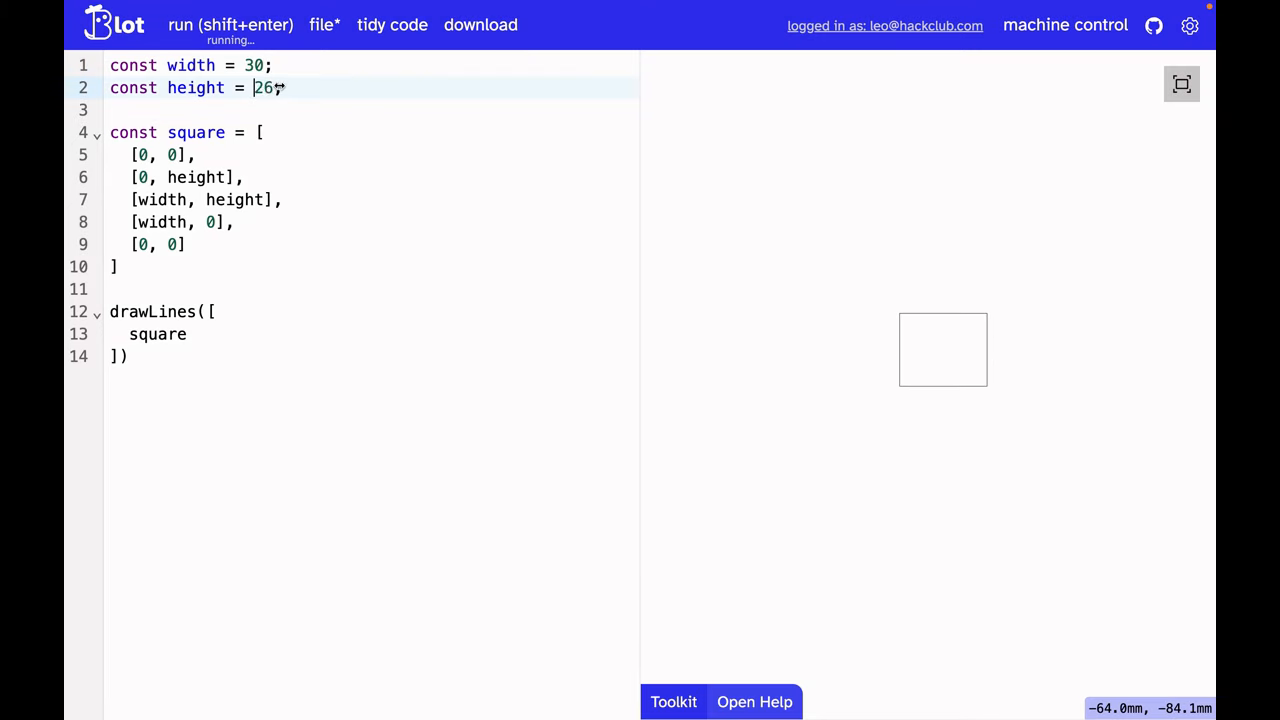
{"action": "type", "text": "33"}
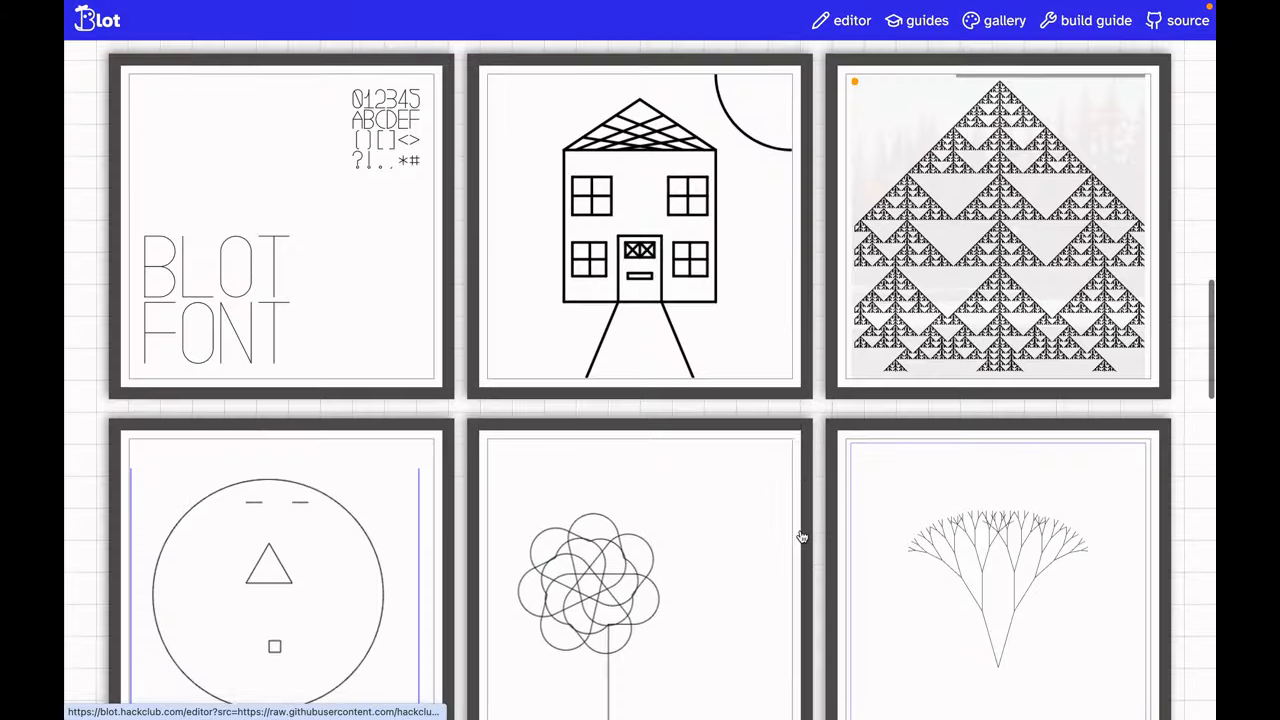
{"action": "scroll", "scroll_direction": "down", "scroll_amount": 3}
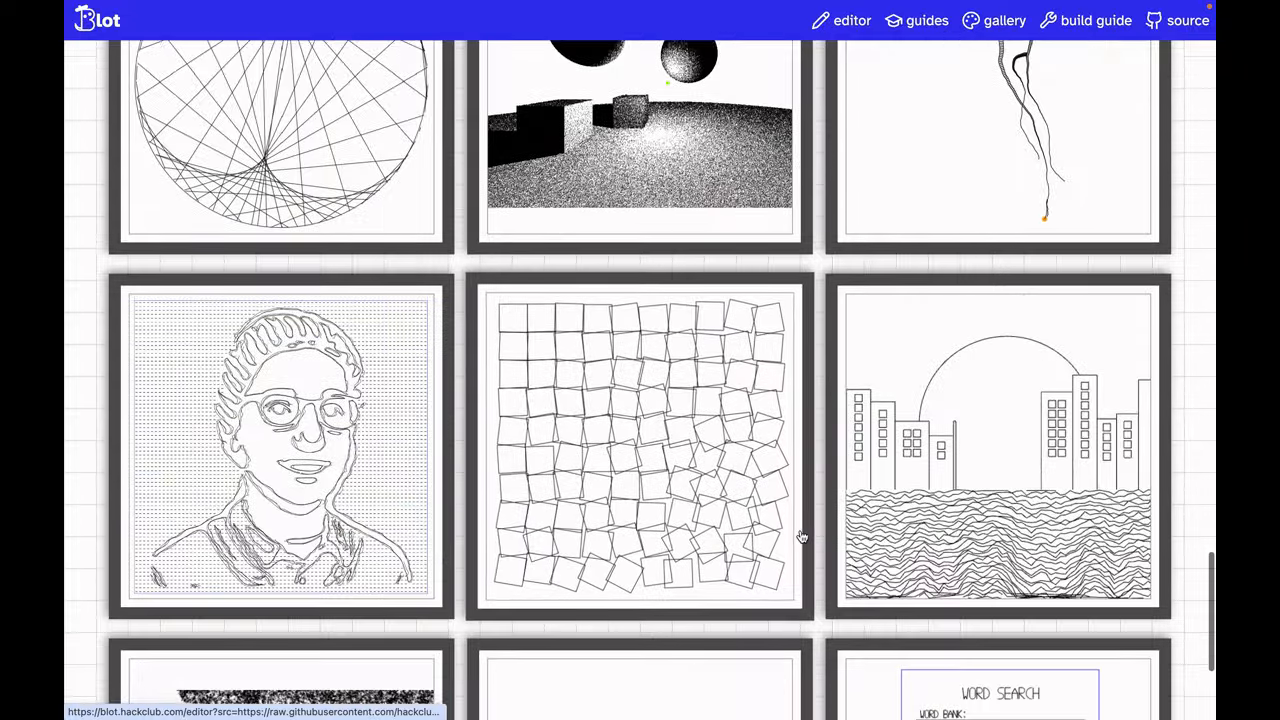